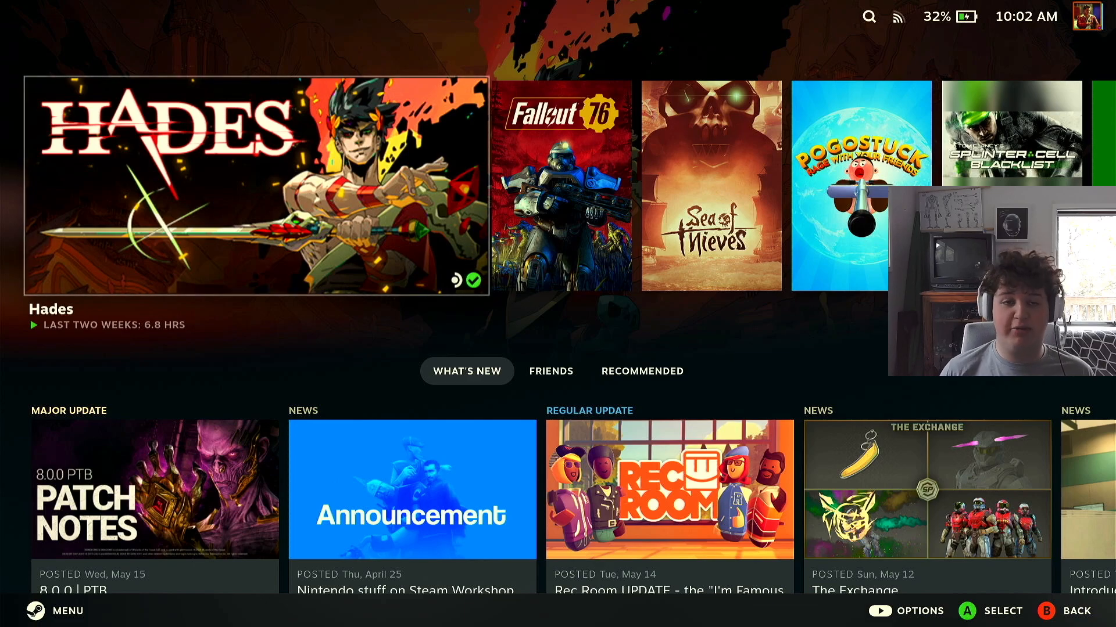
Leave Gaming Mode via the Steam menu's Power options and switch to the desktop.
{"action": "left_click", "coordinate": [54, 610]}
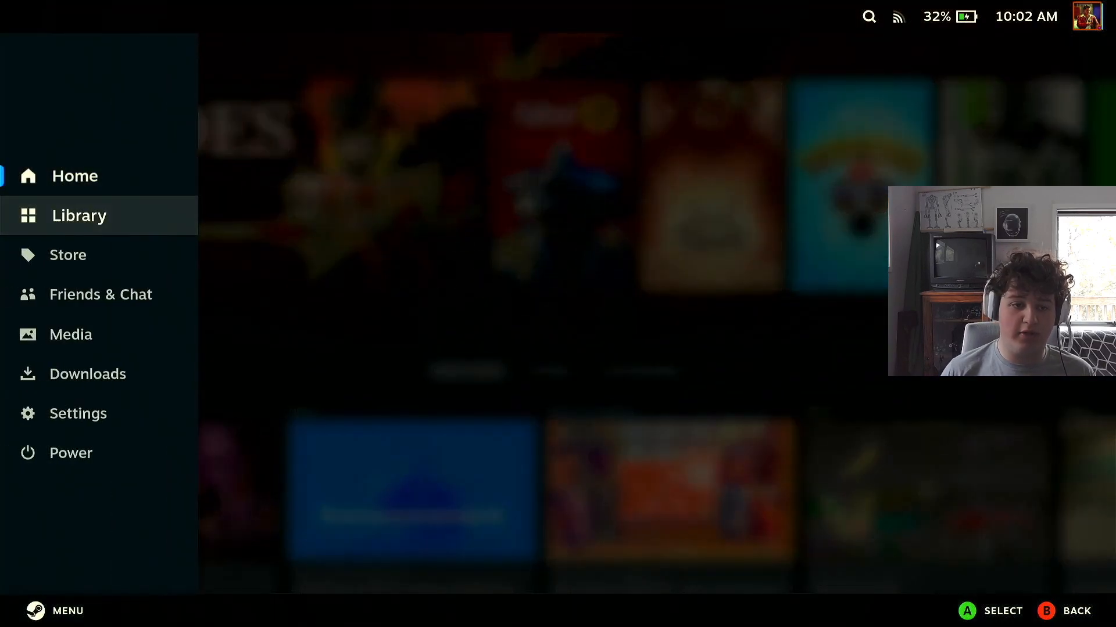
{"action": "left_click", "coordinate": [71, 453]}
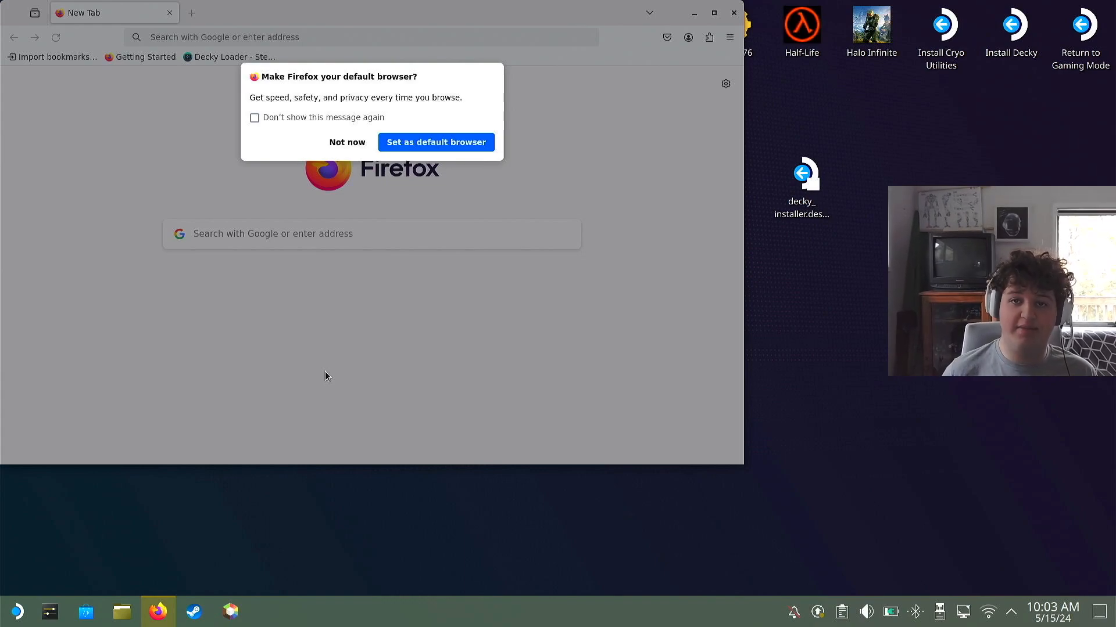
{"action": "mouse_move", "coordinate": [278, 412]}
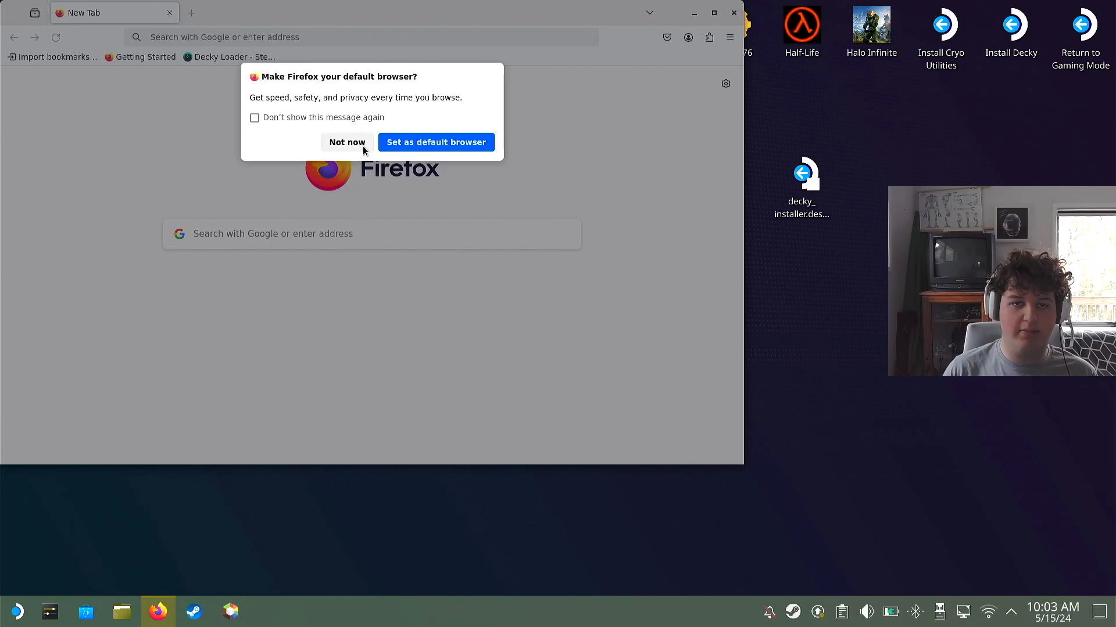
Bring Firefox back up and answer 'Not now' to its default-browser prompt.
{"action": "left_click", "coordinate": [346, 142]}
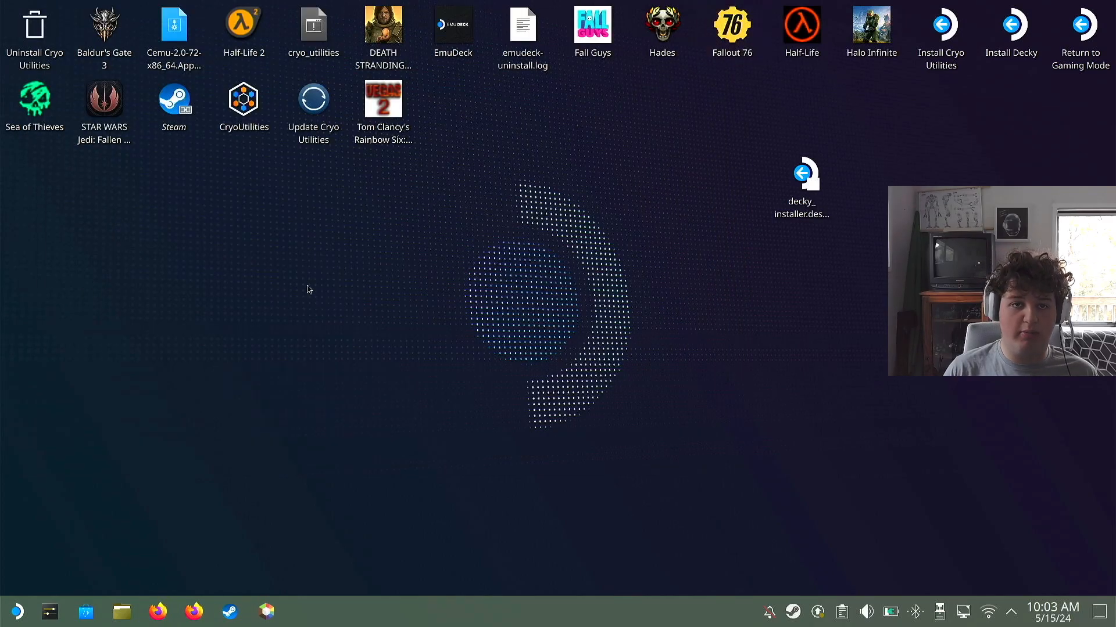
{"action": "left_click", "coordinate": [158, 611]}
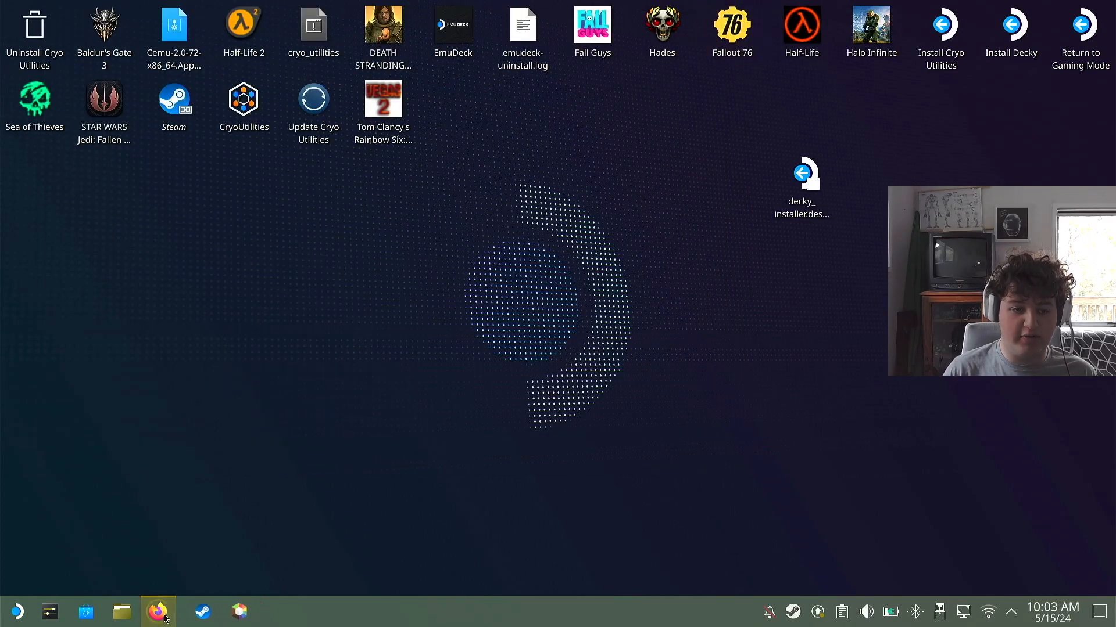
{"action": "left_click", "coordinate": [158, 611]}
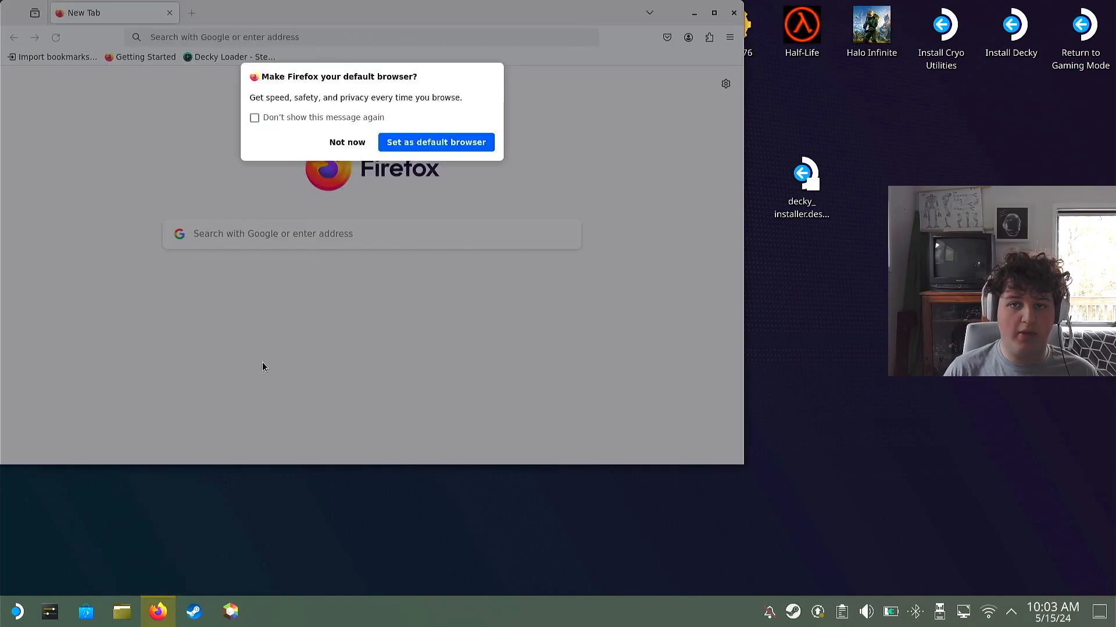
{"action": "left_click", "coordinate": [347, 142]}
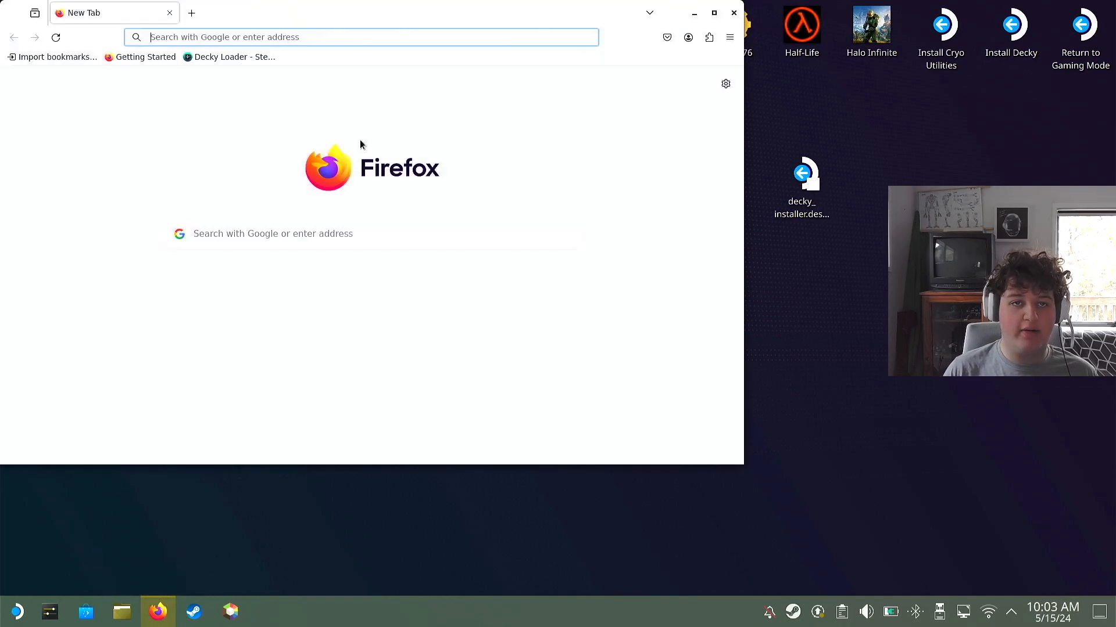
Download the Decky installer from decky.xyz and move decky_installer.desktop onto the desktop.
{"action": "left_click", "coordinate": [229, 56]}
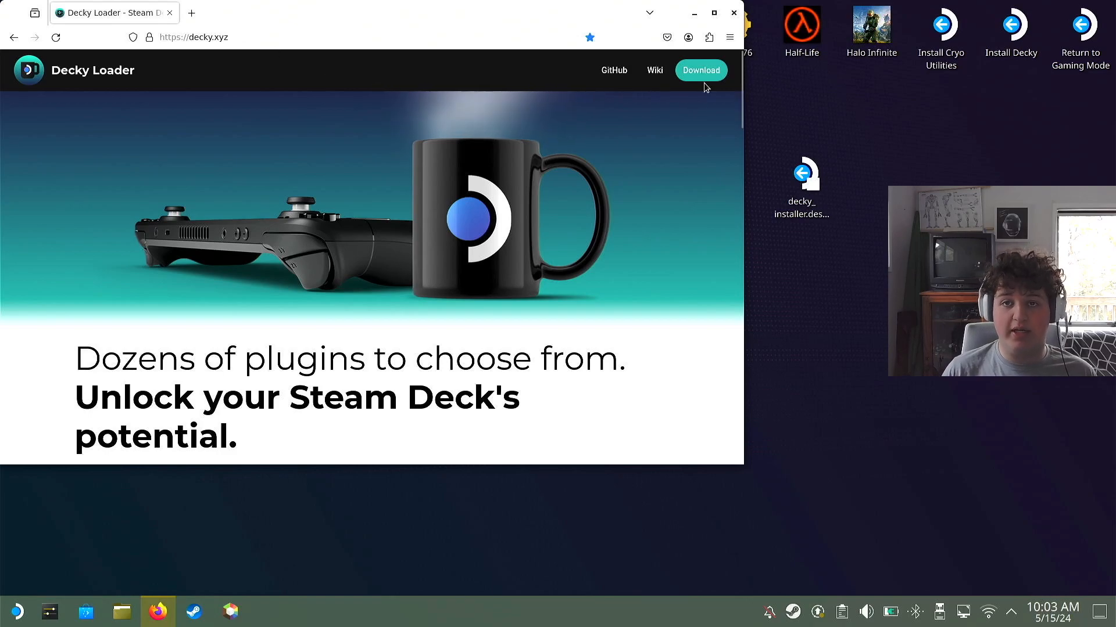
{"action": "mouse_move", "coordinate": [699, 70]}
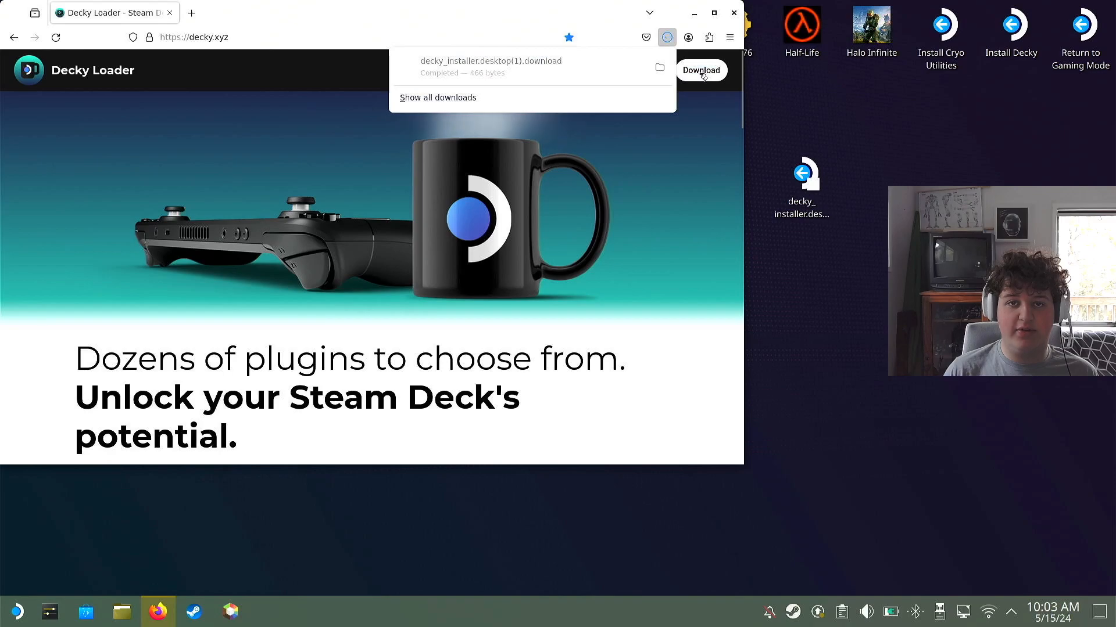
{"action": "left_click", "coordinate": [699, 70]}
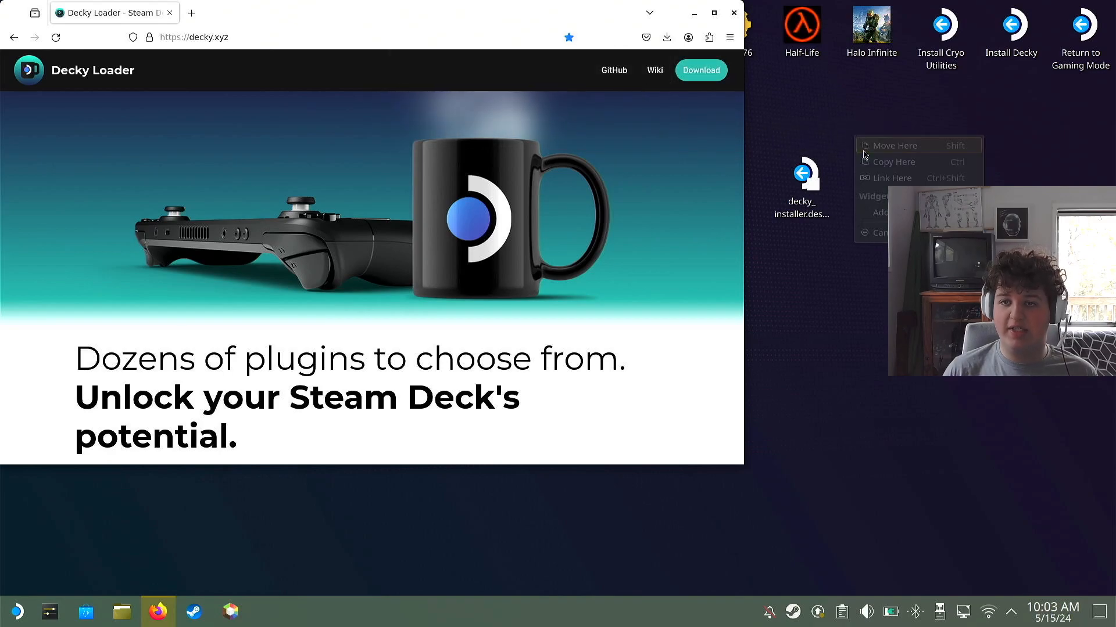
{"action": "left_click", "coordinate": [893, 162]}
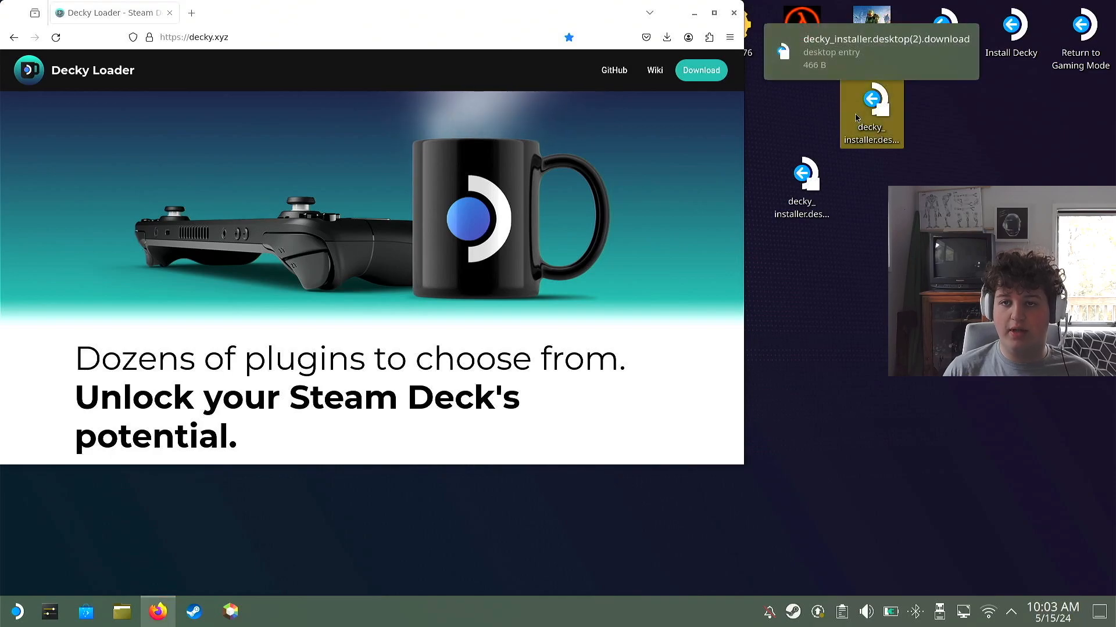
Run decky_installer.desktop, continue past the warning, and enter the sudo password in Konsole.
{"action": "double_click", "coordinate": [871, 114]}
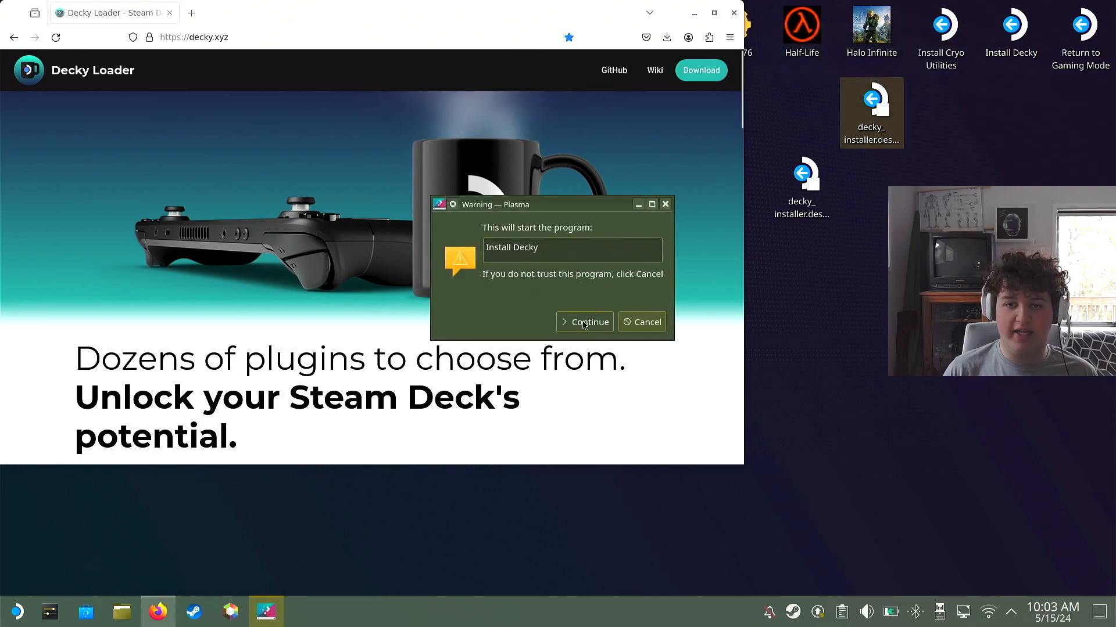
{"action": "left_click", "coordinate": [584, 322]}
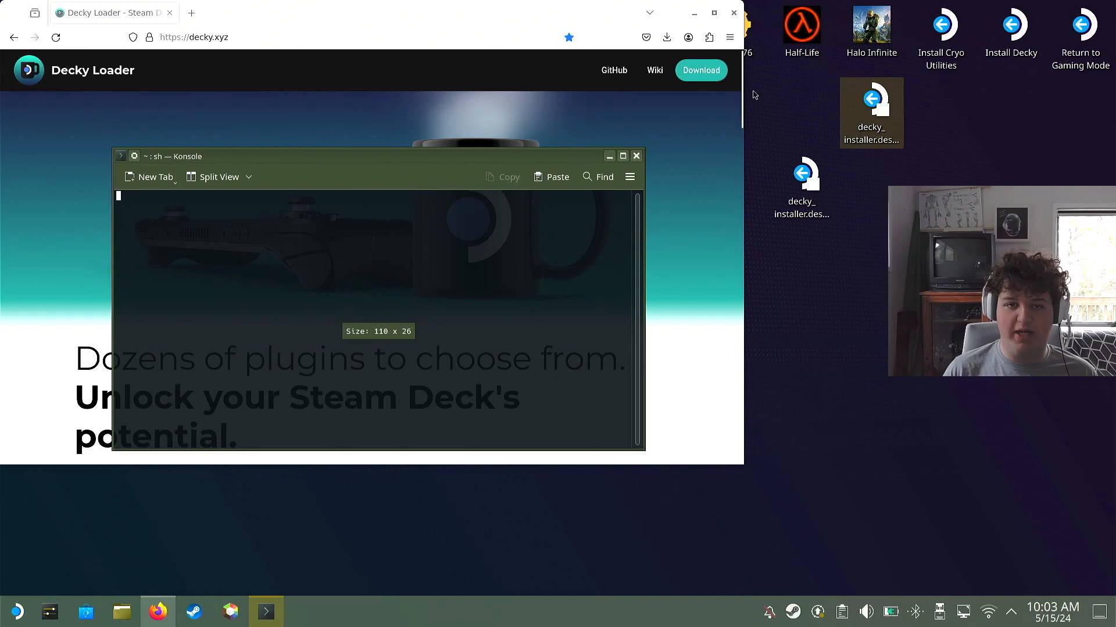
{"action": "left_click", "coordinate": [634, 156]}
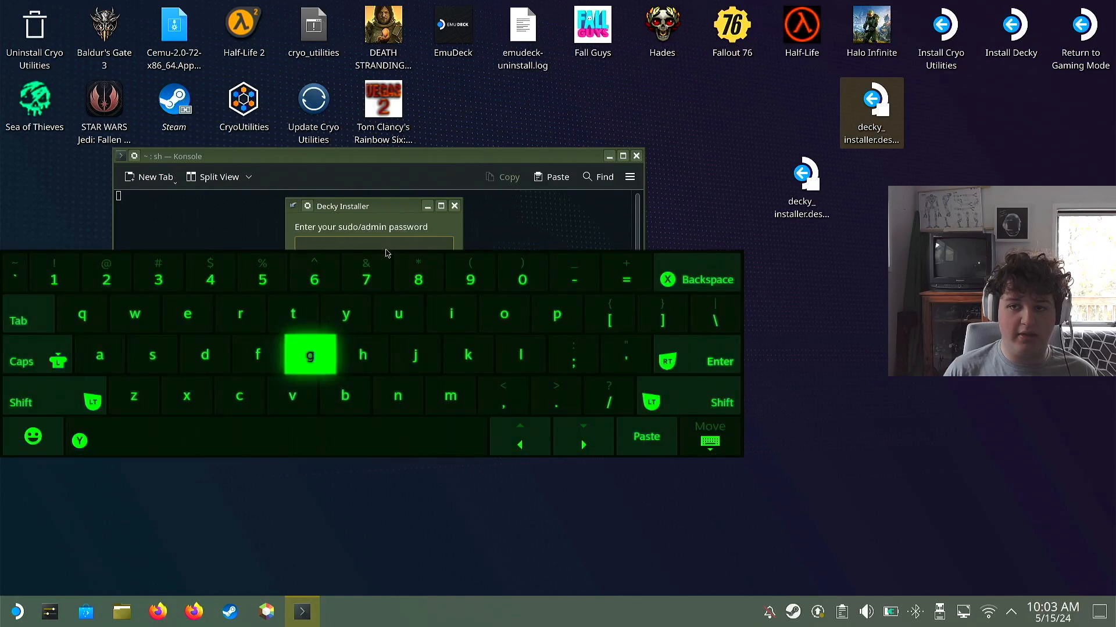
{"action": "left_click", "coordinate": [573, 354]}
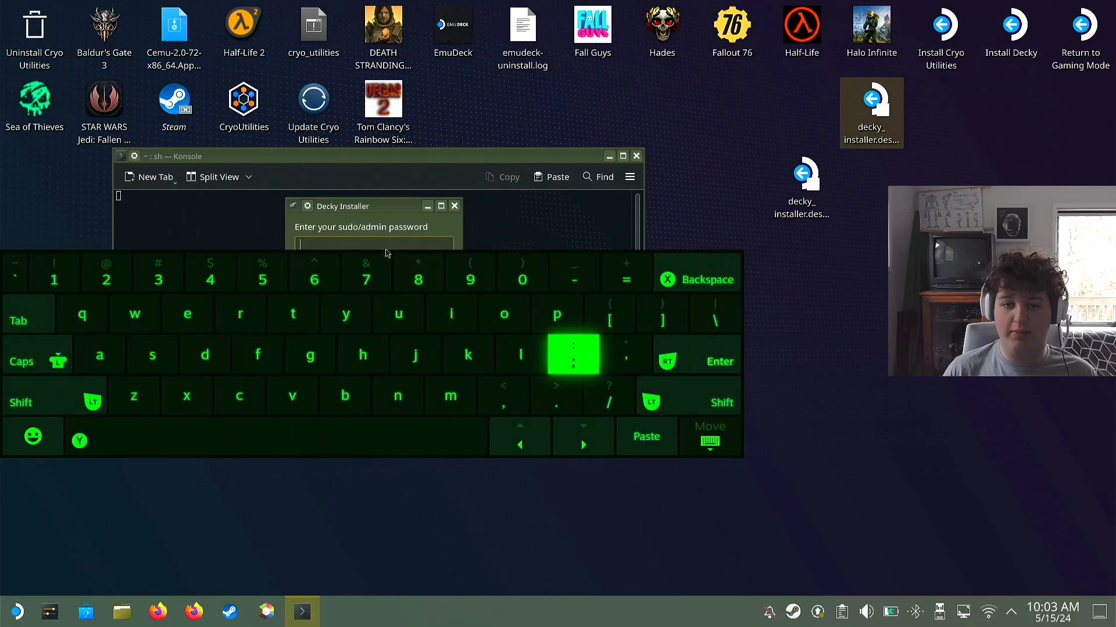
{"action": "left_click", "coordinate": [557, 314]}
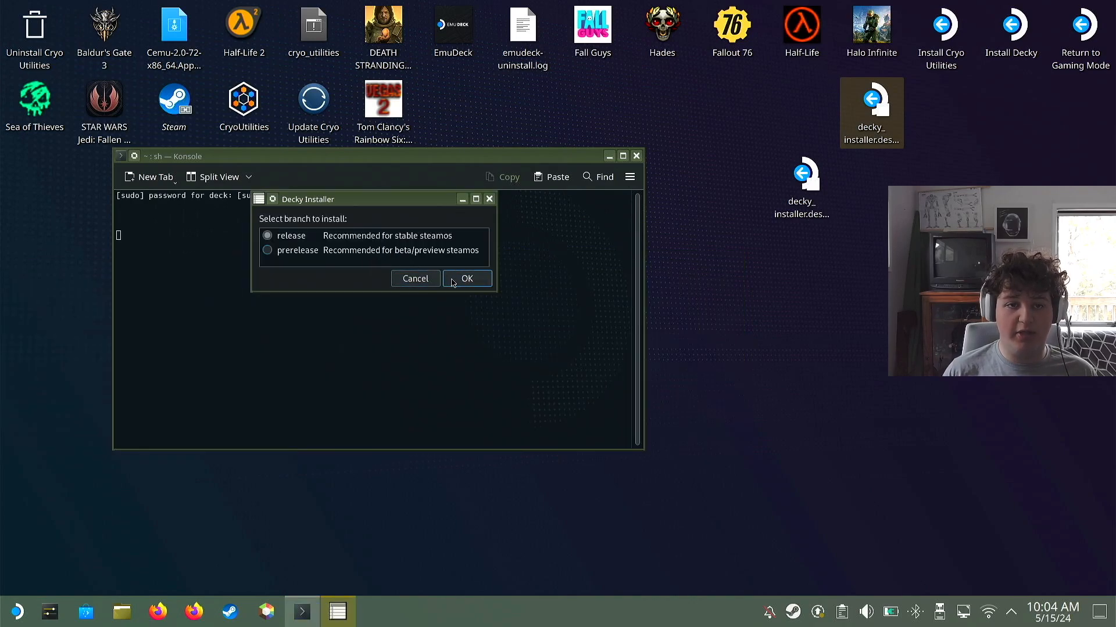
Install Decky's stable 'release' branch and acknowledge the Install finished notice.
{"action": "left_click", "coordinate": [467, 278]}
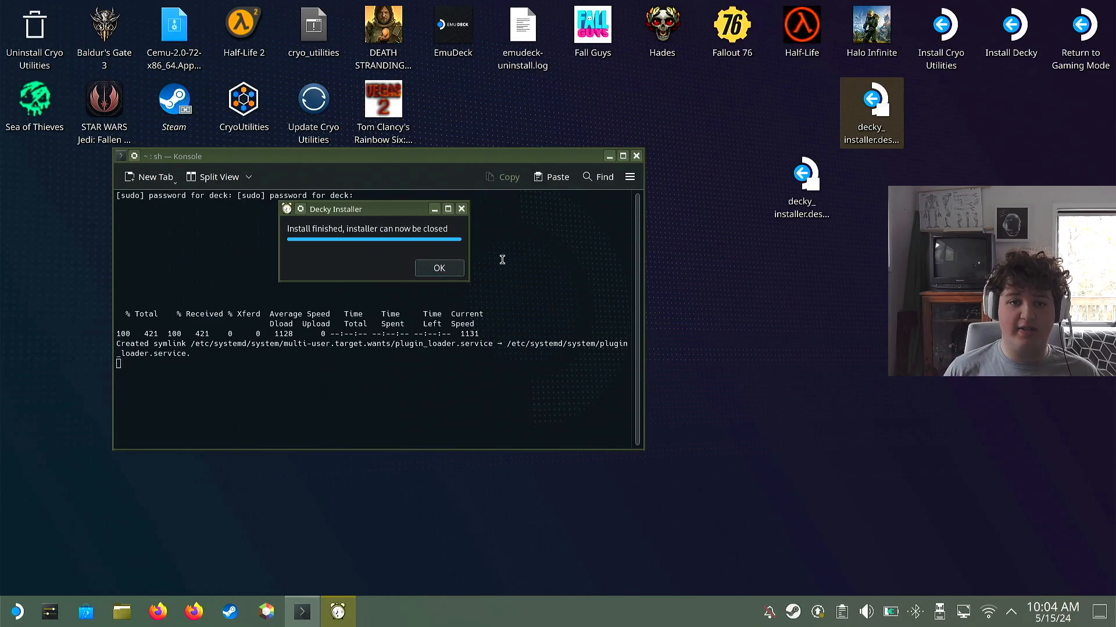
{"action": "left_click", "coordinate": [438, 269]}
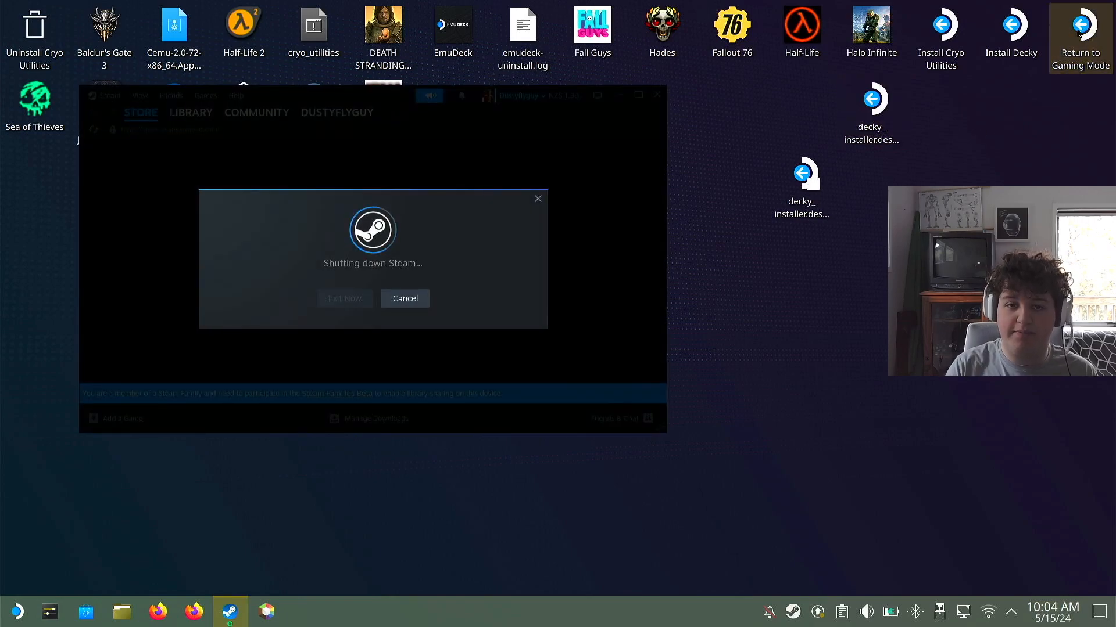
Reach the Decky Loader plugin store through the Quick Access menu.
{"action": "left_click", "coordinate": [1080, 21]}
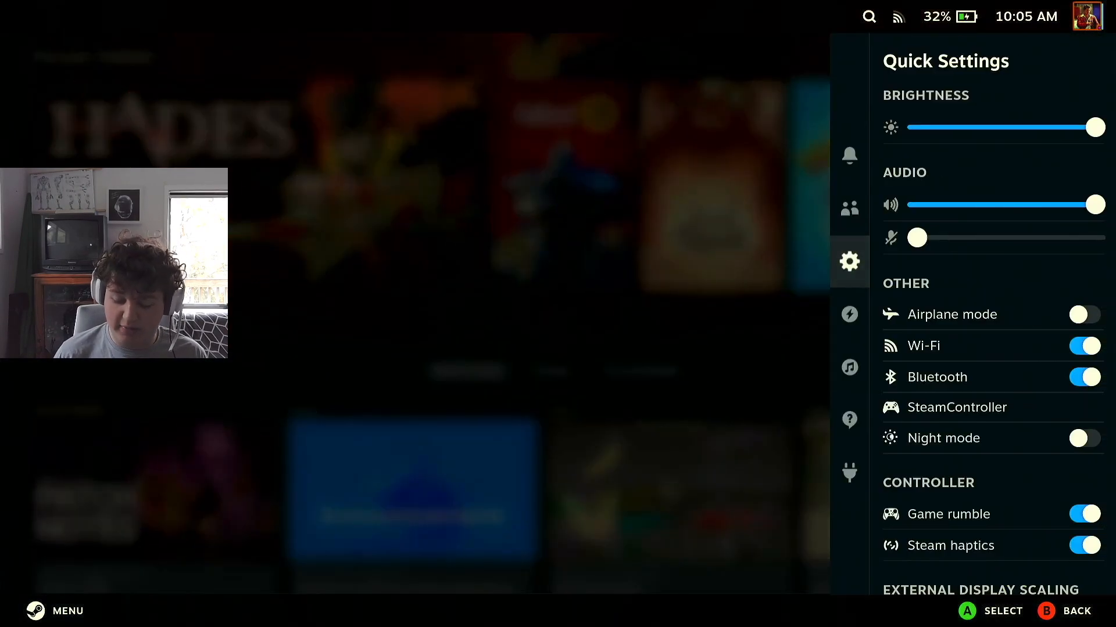
{"action": "left_click", "coordinate": [848, 314]}
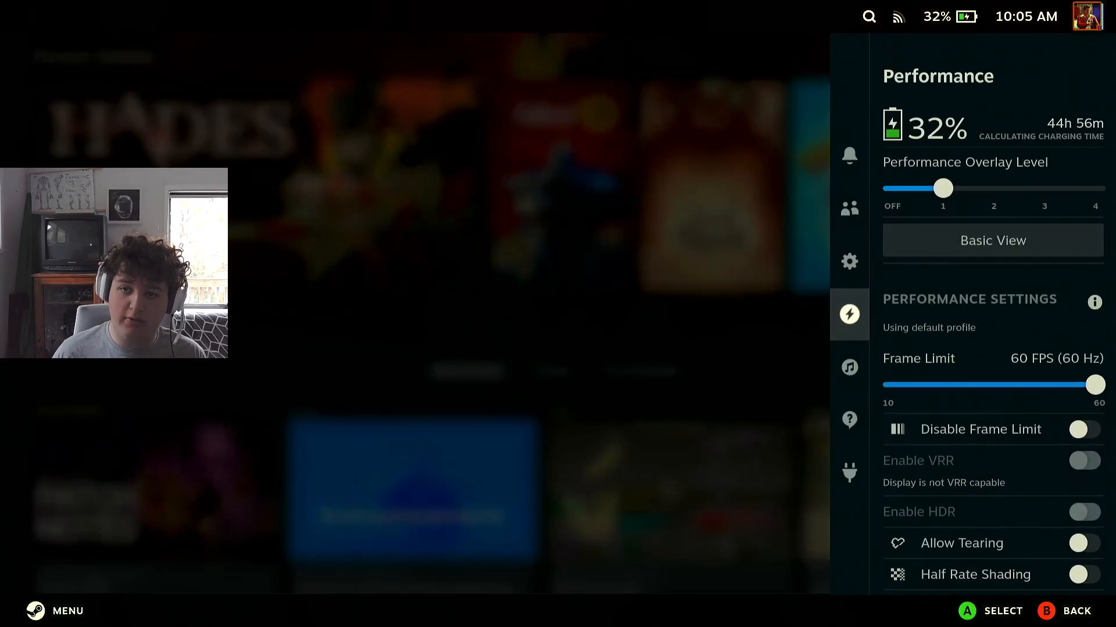
{"action": "left_click", "coordinate": [848, 473]}
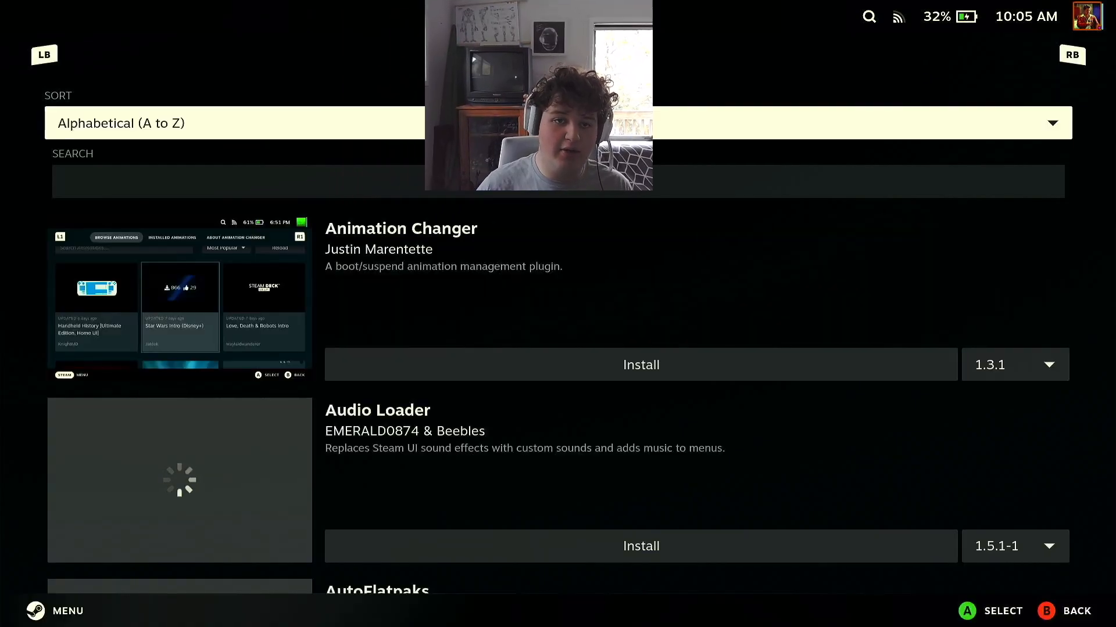
Find PowerTools in the Decky store and confirm installing version 2.0.2.
{"action": "scroll", "scroll_direction": "down", "scroll_amount": 3}
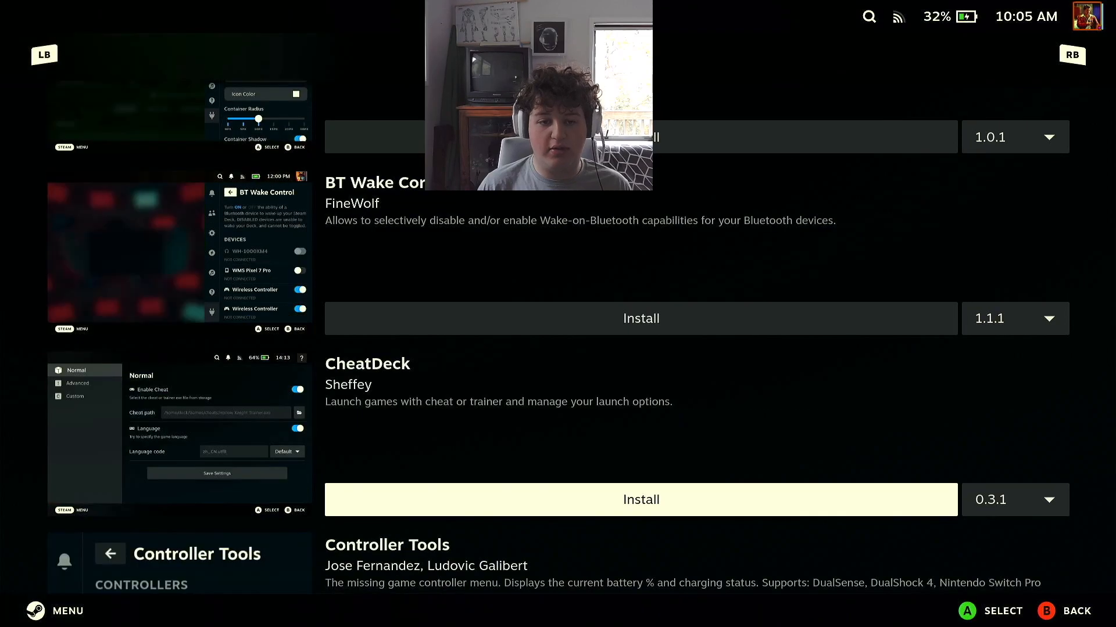
{"action": "scroll", "scroll_direction": "down", "scroll_amount": 3}
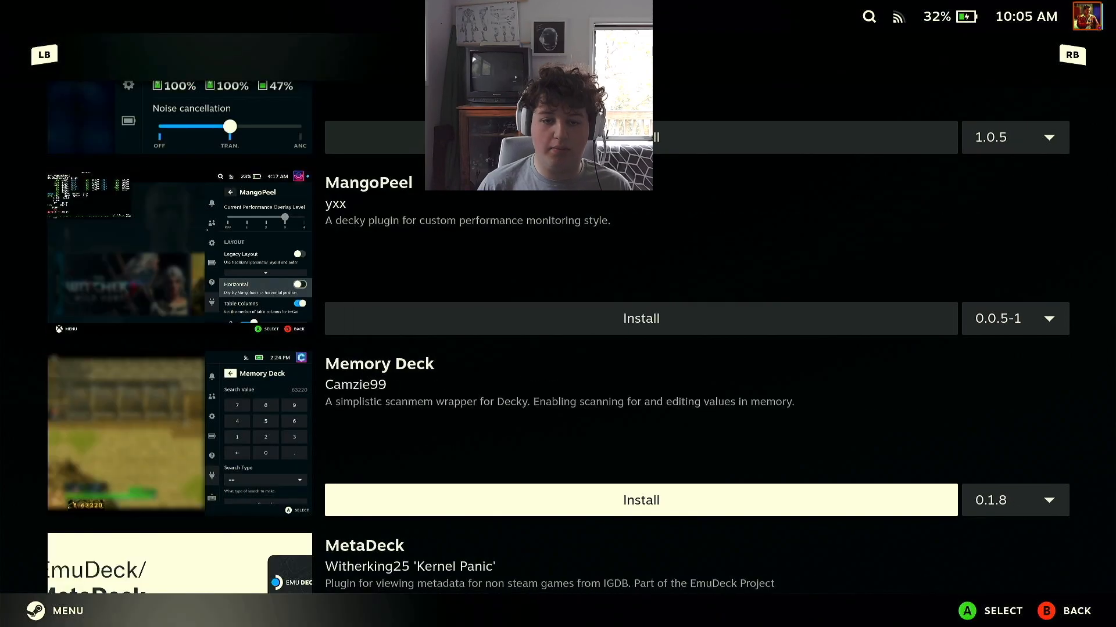
{"action": "scroll", "scroll_direction": "down", "scroll_amount": 3}
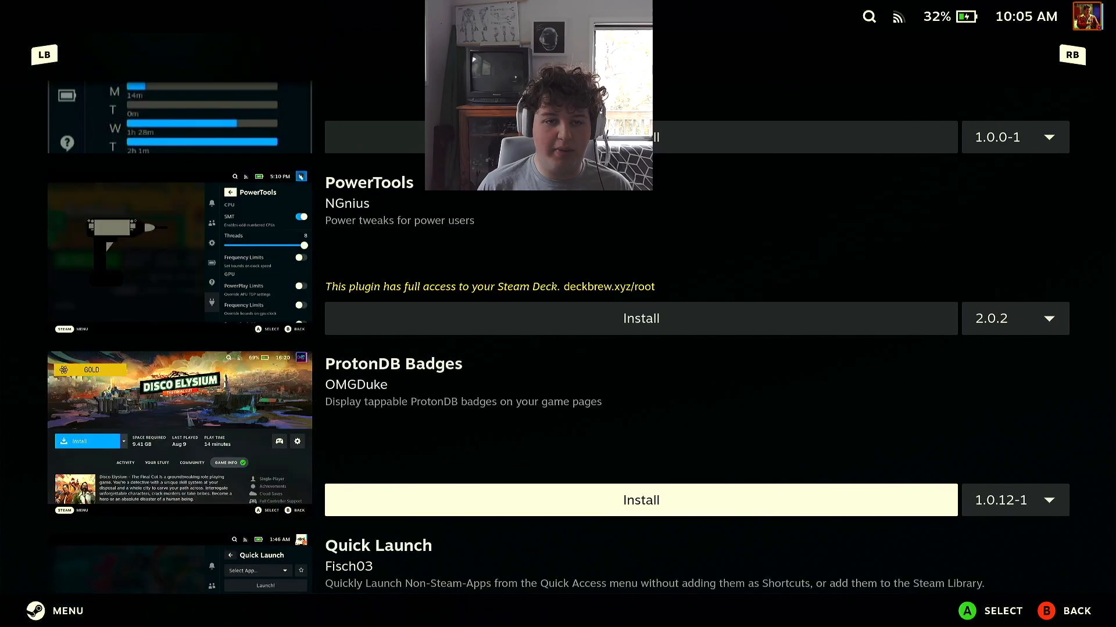
{"action": "left_click", "coordinate": [639, 319]}
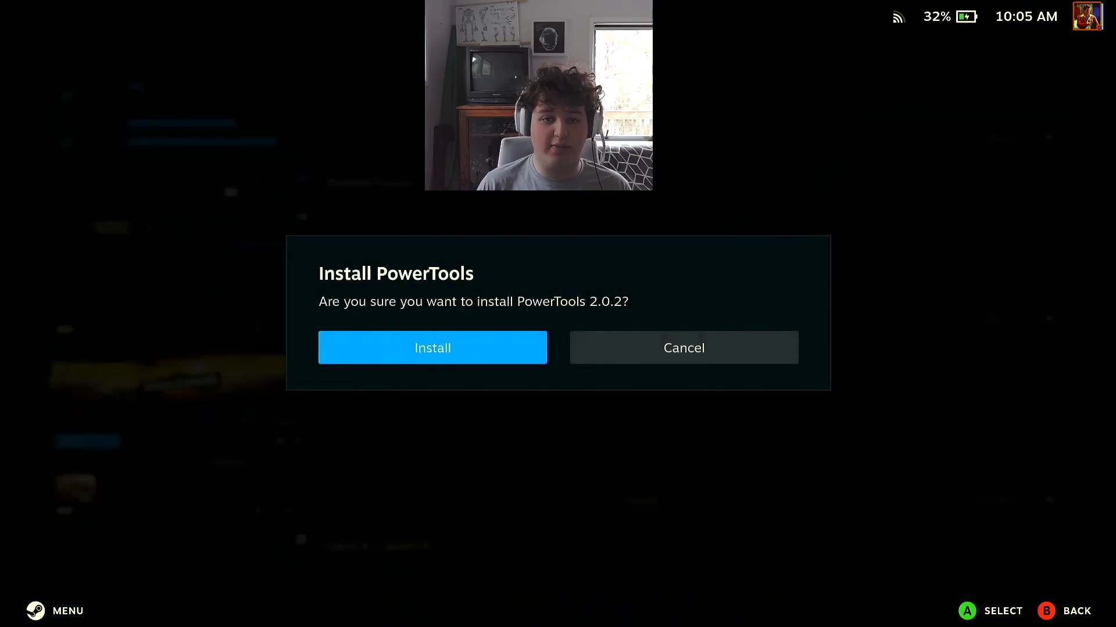
{"action": "left_click", "coordinate": [432, 347]}
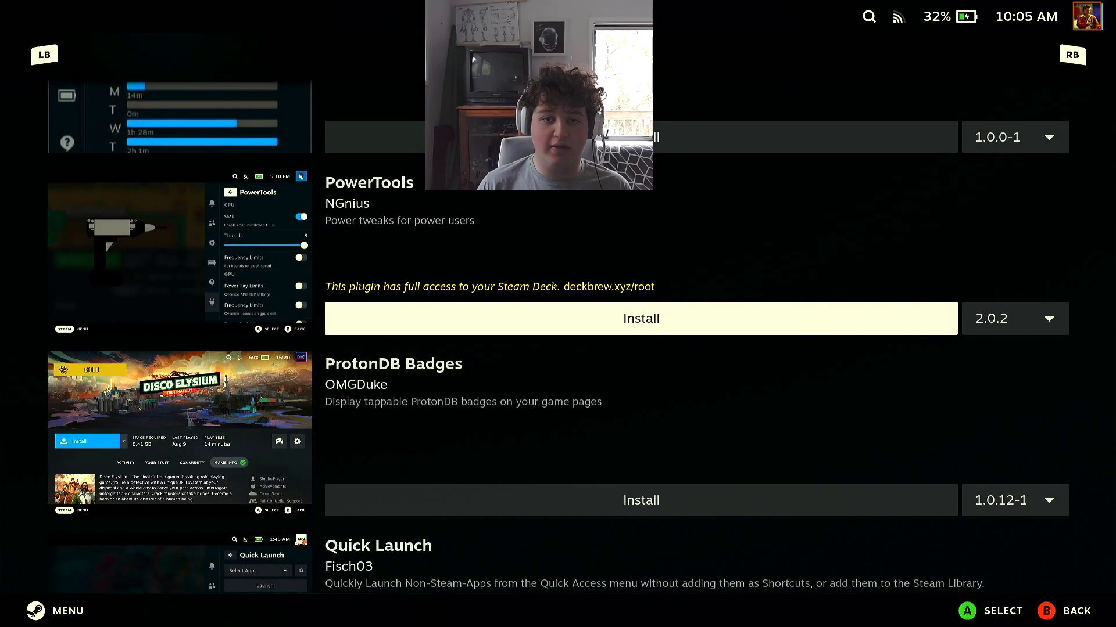
{"action": "left_click", "coordinate": [54, 612]}
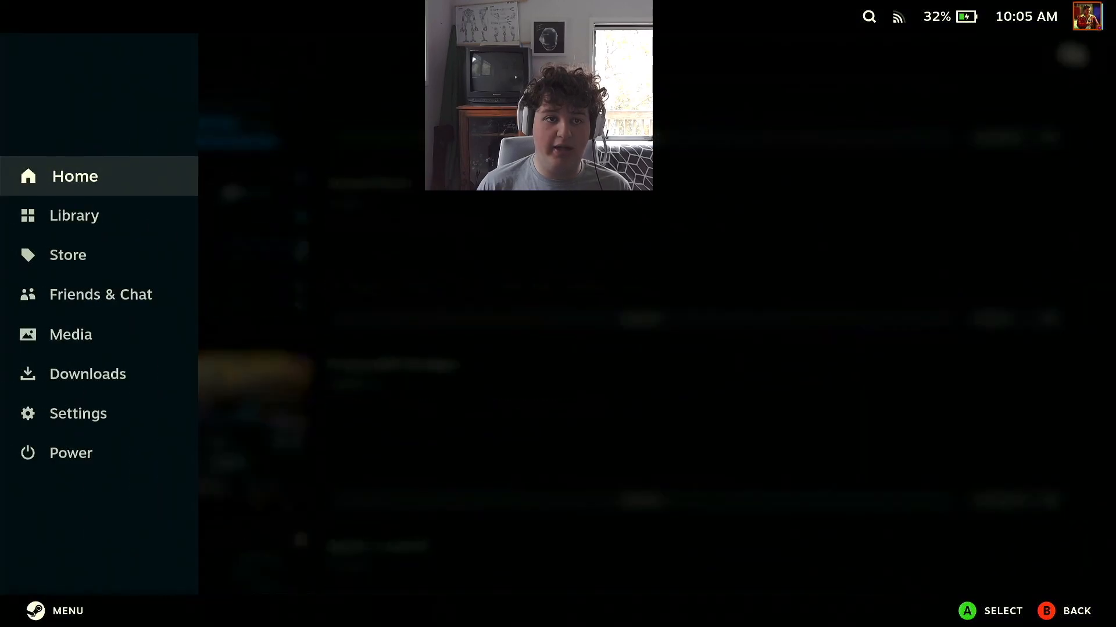
Browse PowerTools' CPU, GPU, battery and debug settings from Decky's plugin list, then return home.
{"action": "key", "text": "Escape"}
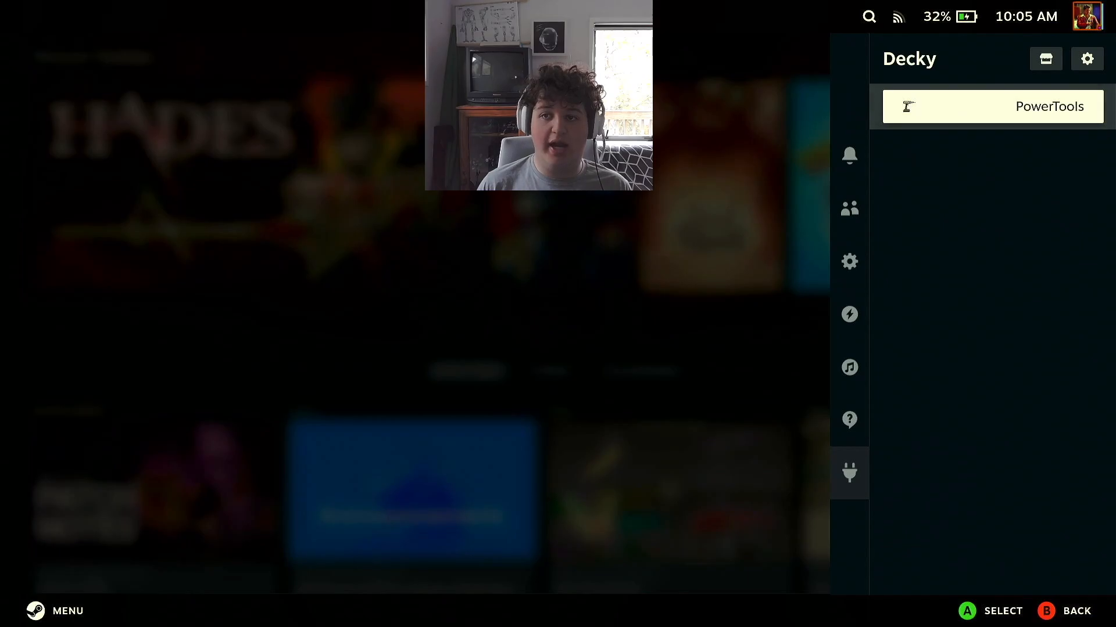
{"action": "left_click", "coordinate": [1048, 106]}
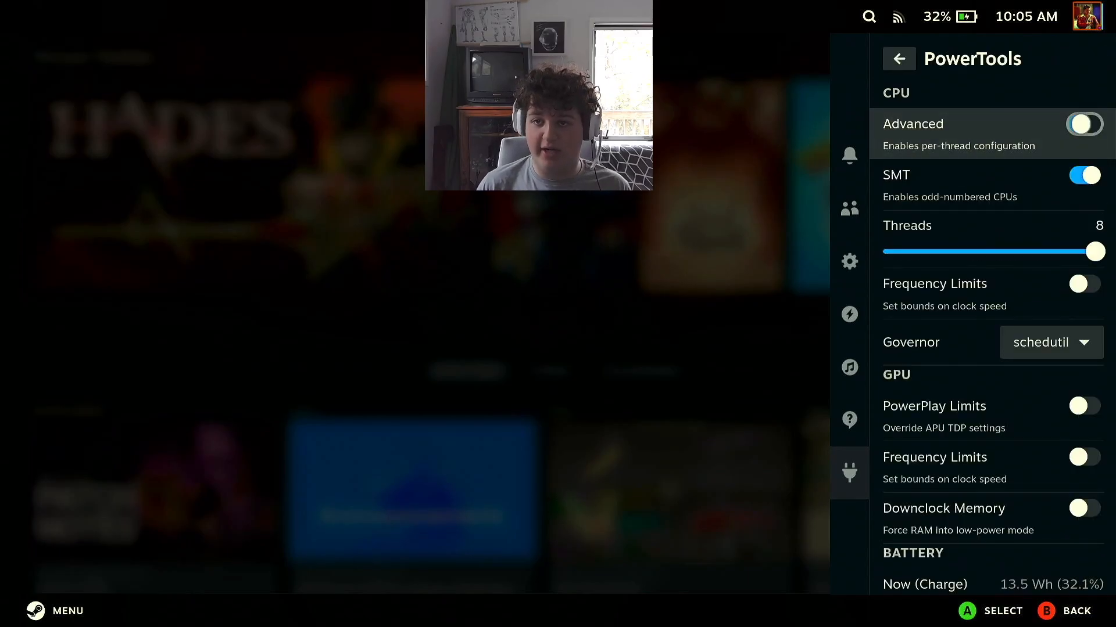
{"action": "left_click", "coordinate": [1083, 124]}
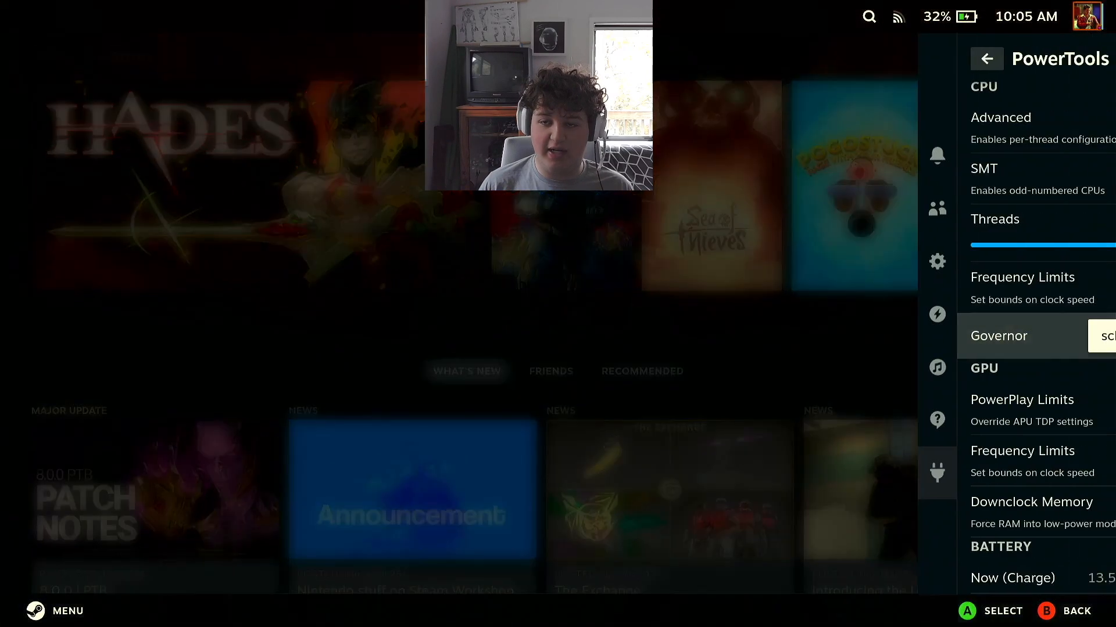
{"action": "scroll", "scroll_direction": "down", "scroll_amount": 3}
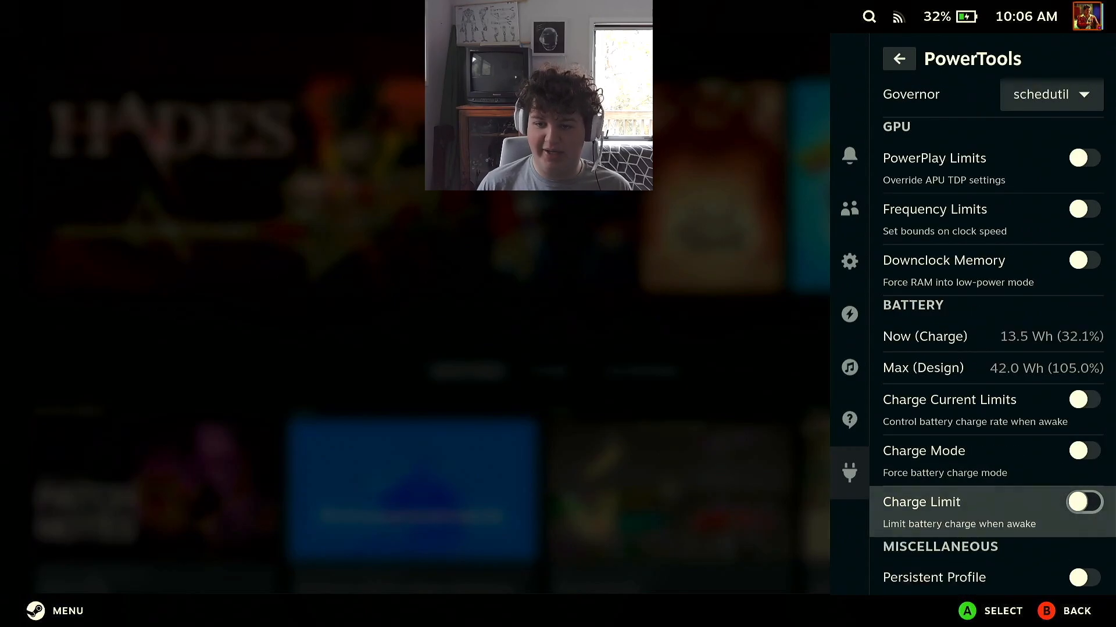
{"action": "scroll", "scroll_direction": "down", "scroll_amount": 3}
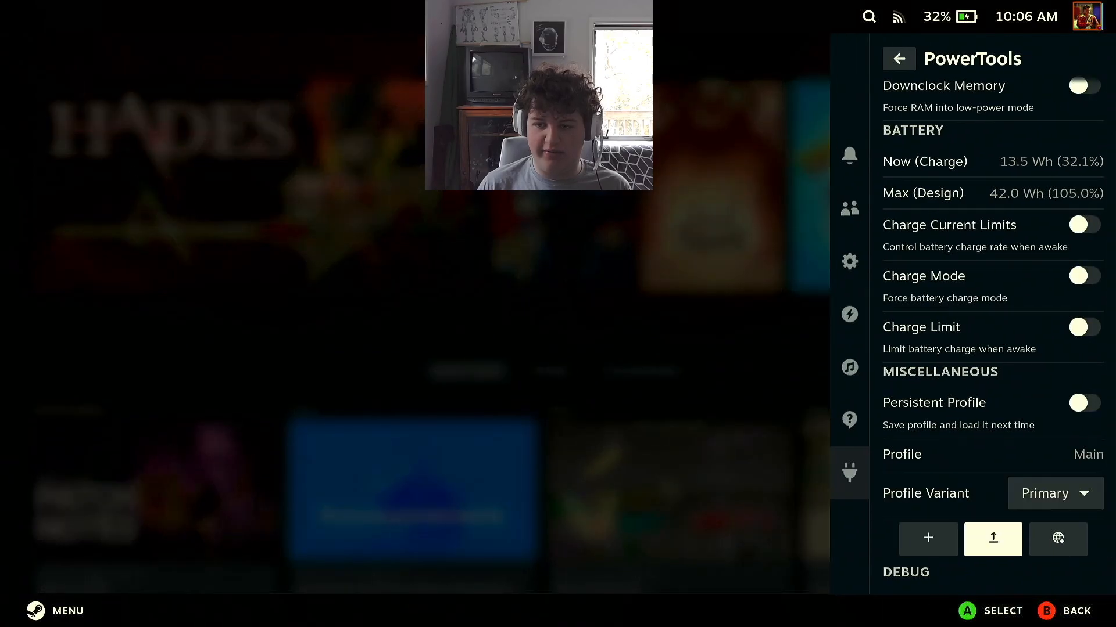
{"action": "scroll", "scroll_direction": "down", "scroll_amount": 3}
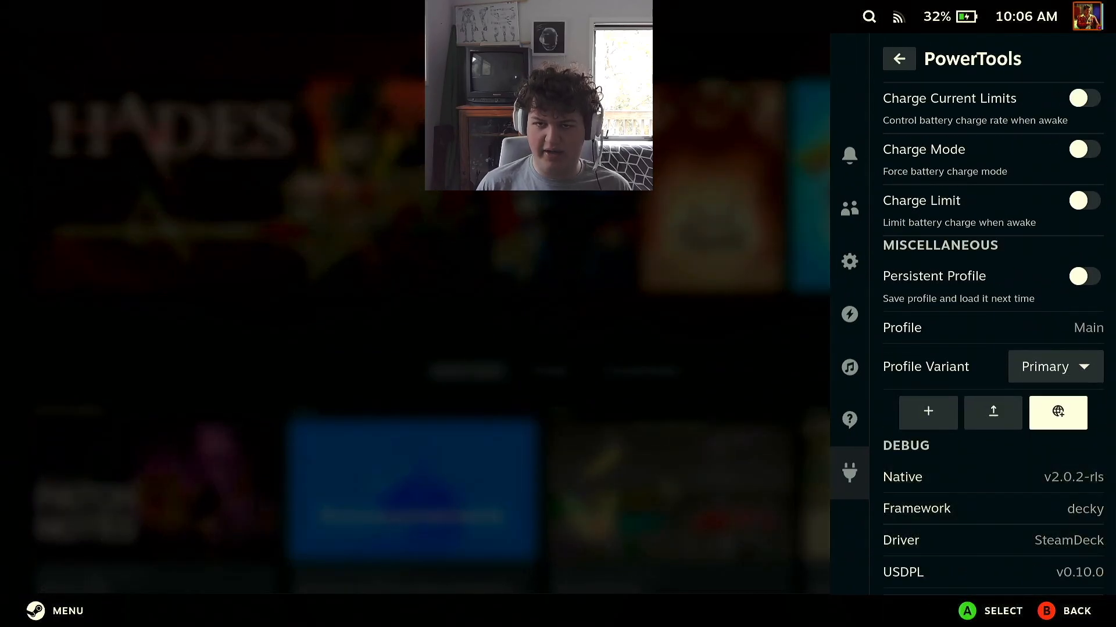
{"action": "key", "text": "B"}
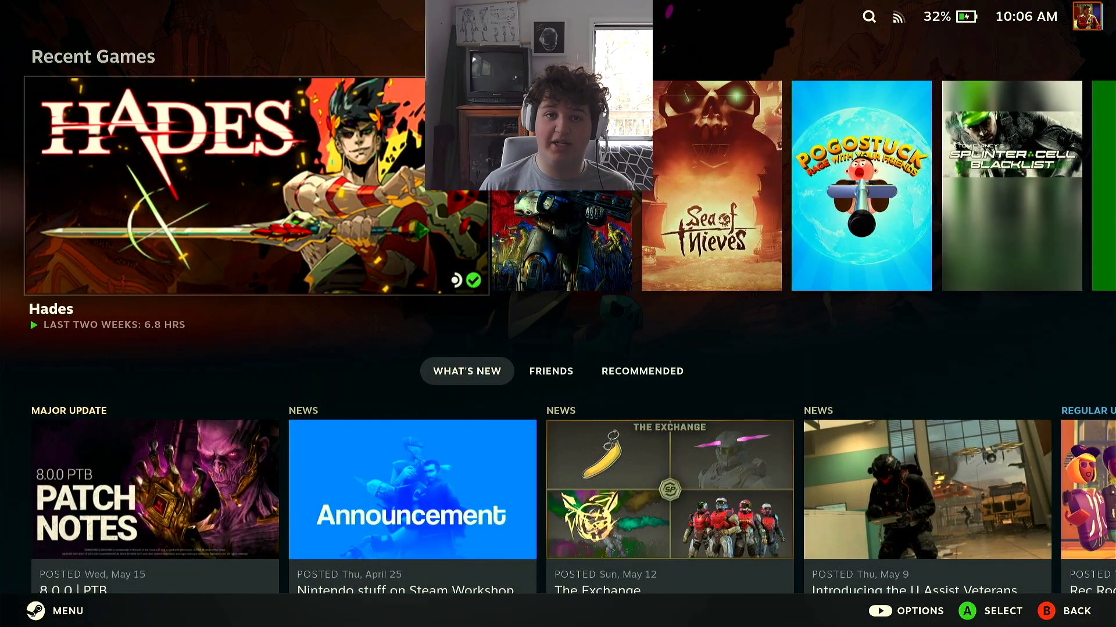
{"action": "left_click", "coordinate": [256, 186]}
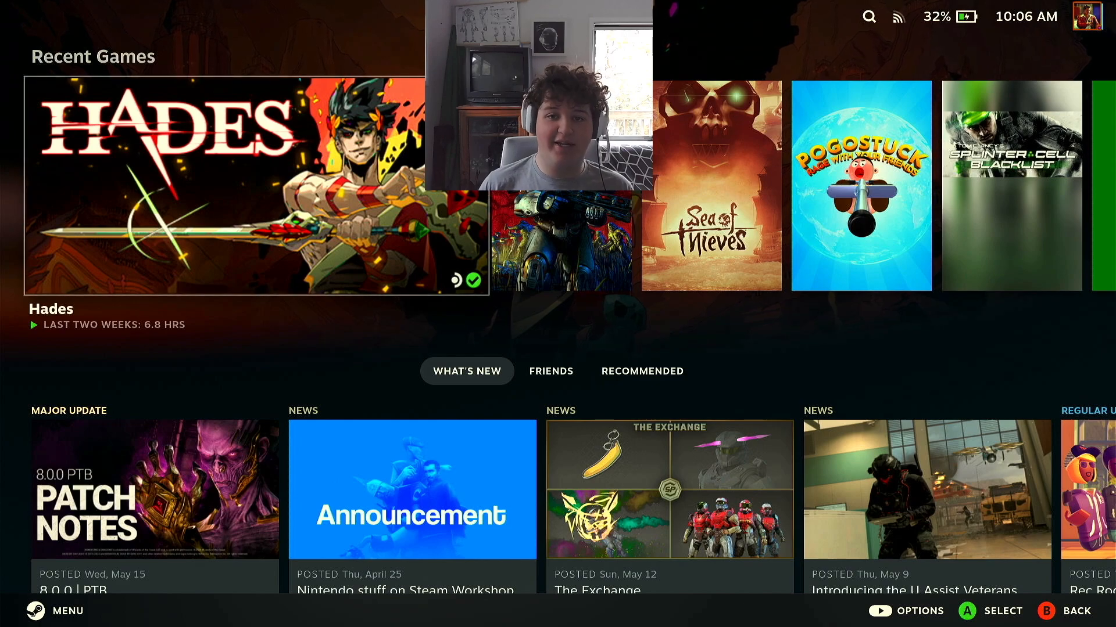
{"action": "scroll", "scroll_direction": "right", "scroll_amount": 3}
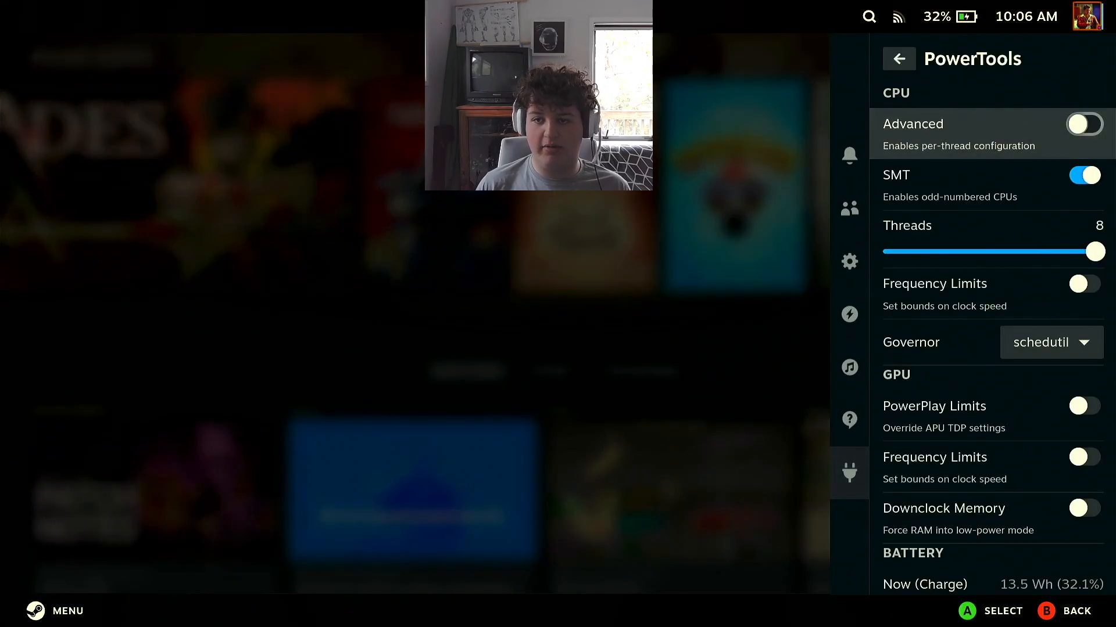
Review the CPU governor choices, keep schedutil, and scroll through the remaining settings to Defaults.
{"action": "left_click", "coordinate": [1051, 342]}
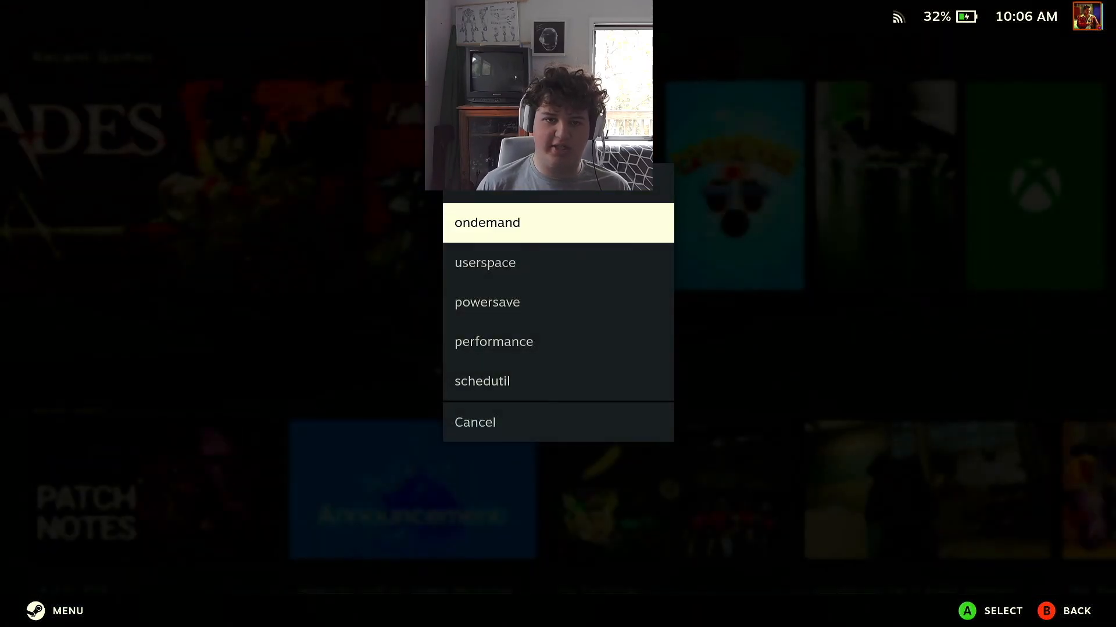
{"action": "left_click", "coordinate": [481, 381]}
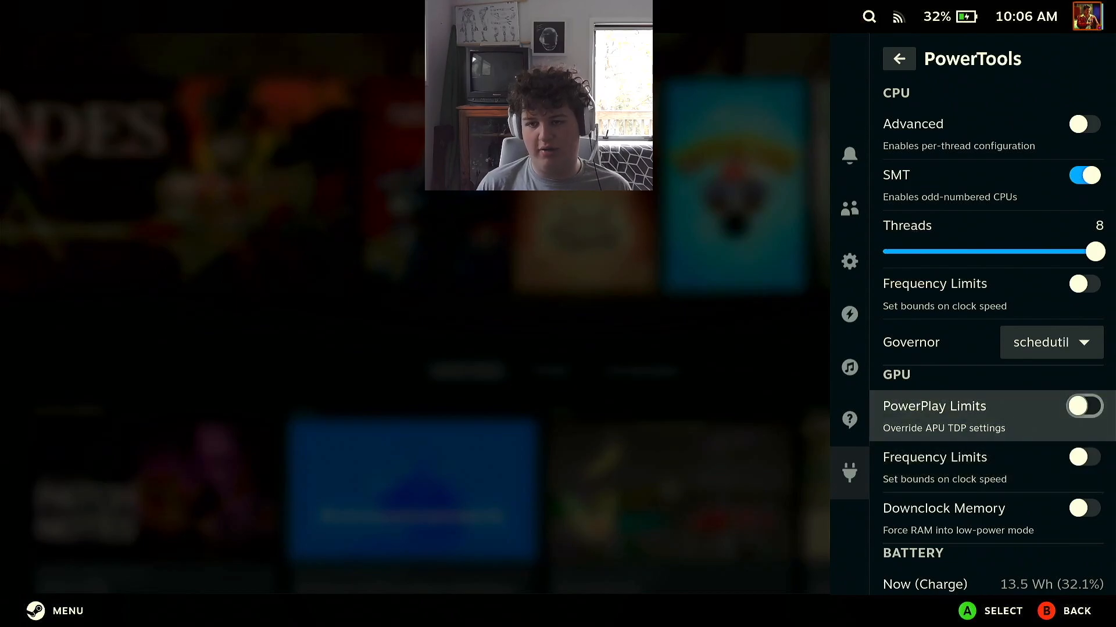
{"action": "scroll", "scroll_direction": "down", "scroll_amount": 3}
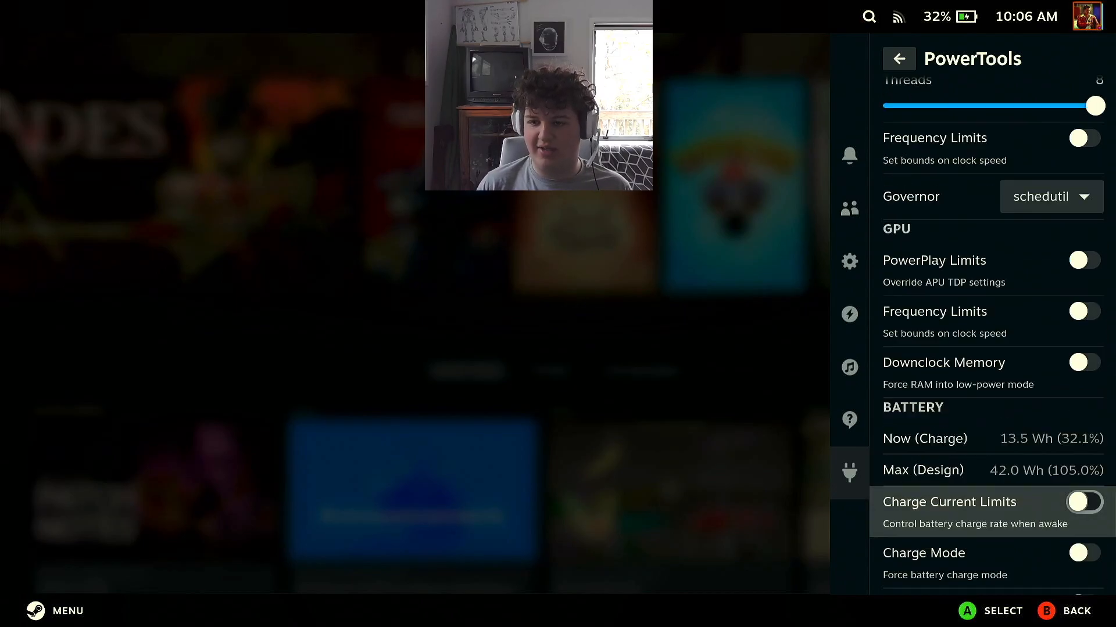
{"action": "scroll", "scroll_direction": "down", "scroll_amount": 3}
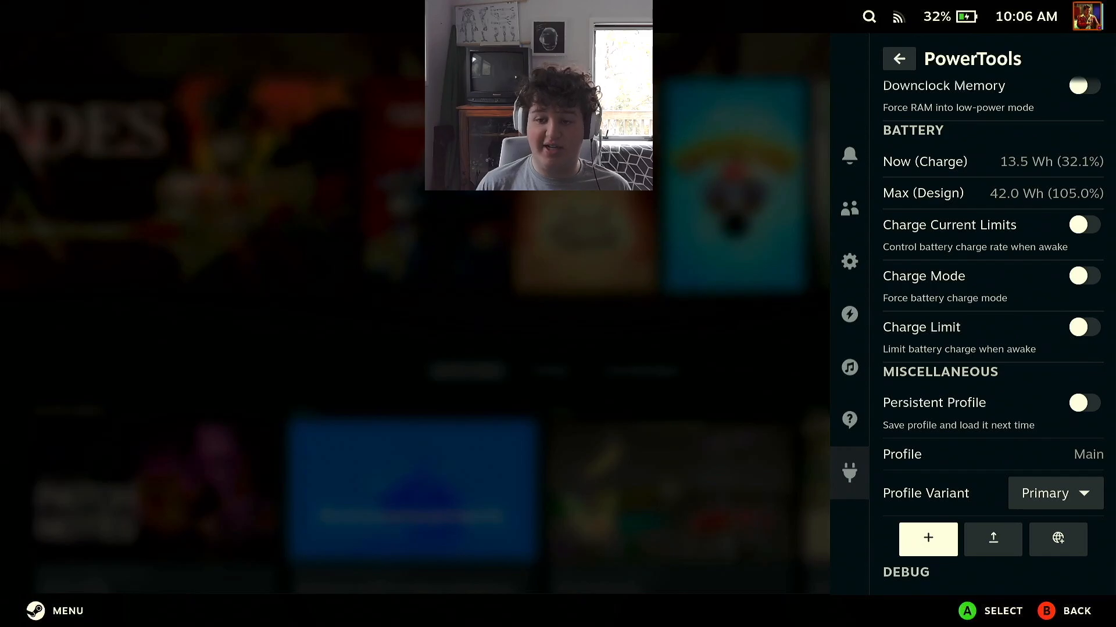
{"action": "scroll", "scroll_direction": "down", "scroll_amount": 3}
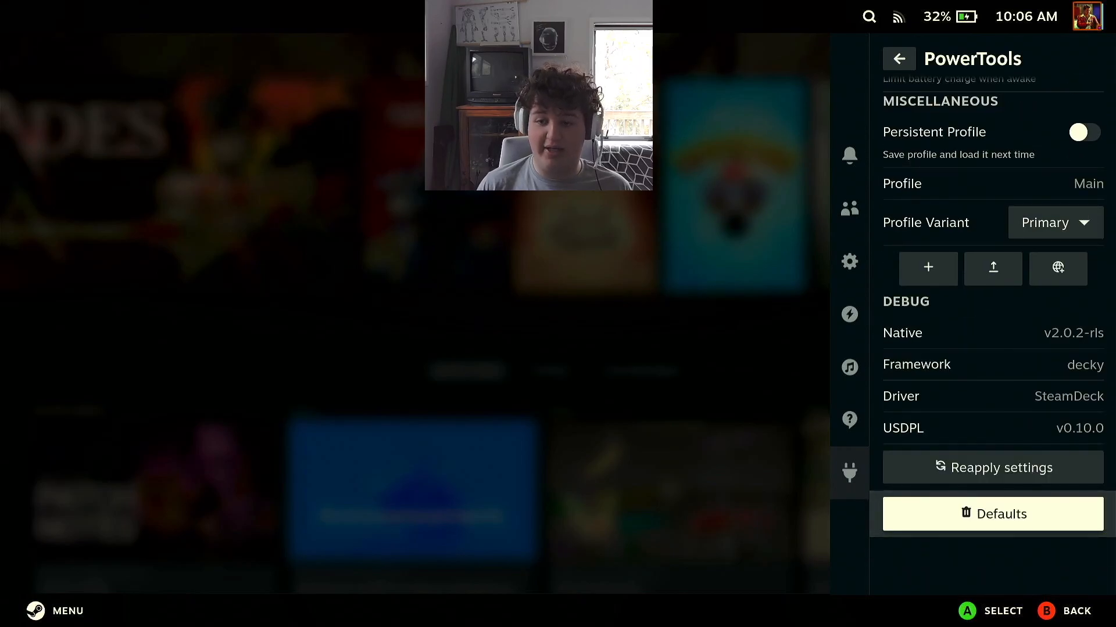
Close the PowerTools panel and select Sea of Thieves on Steam Home's Recent Games.
{"action": "left_click", "coordinate": [848, 314]}
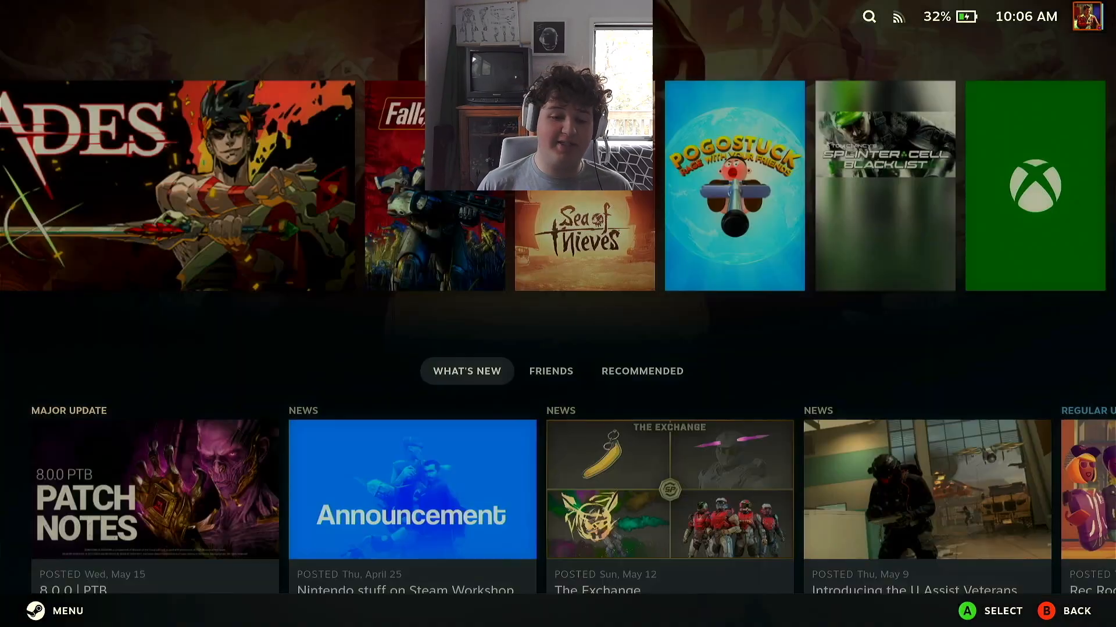
{"action": "left_click", "coordinate": [583, 240]}
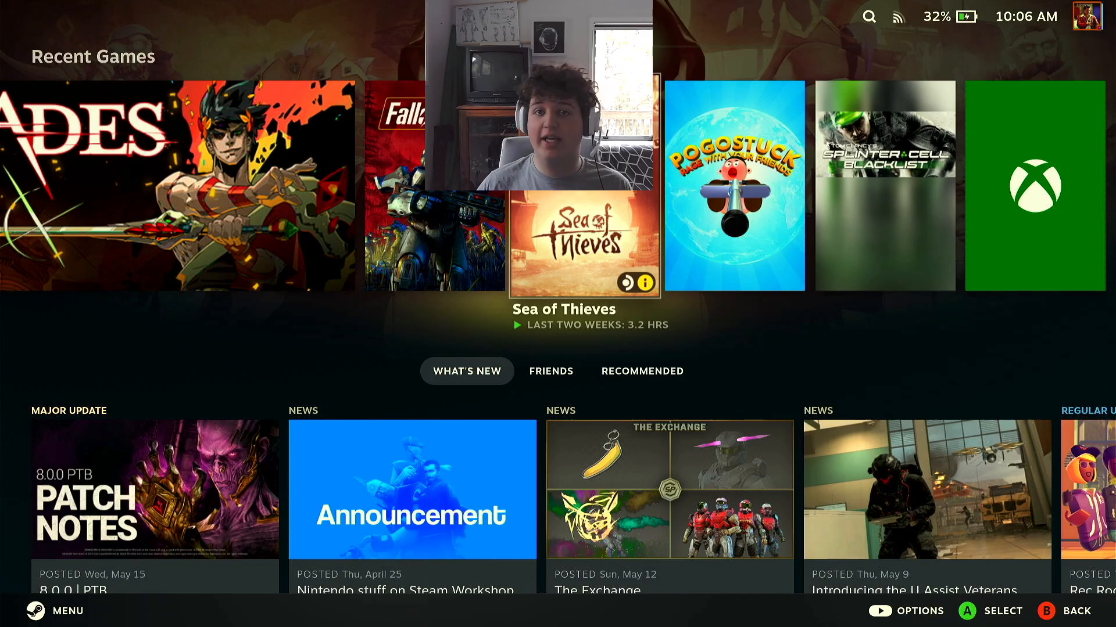